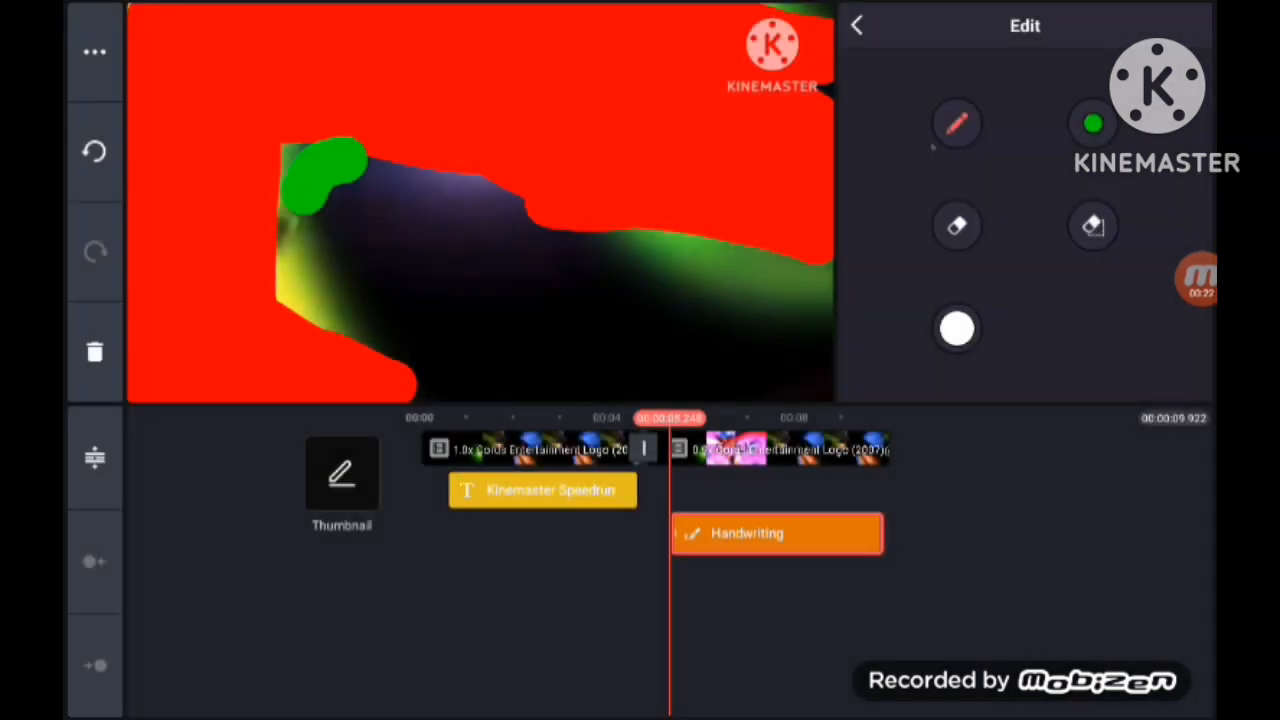
# - Choose green, yellow and orange brush colours from the full colour grid for the swirls
pyautogui.click(956, 328)
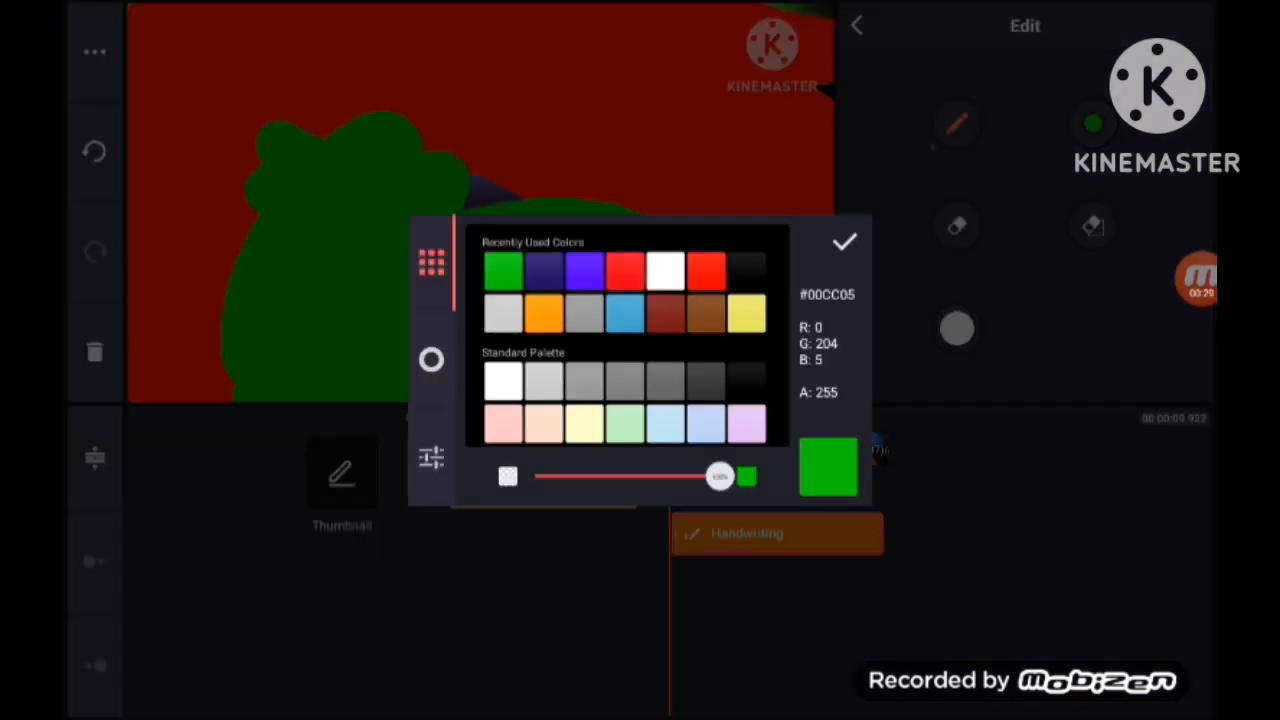
pyautogui.click(844, 242)
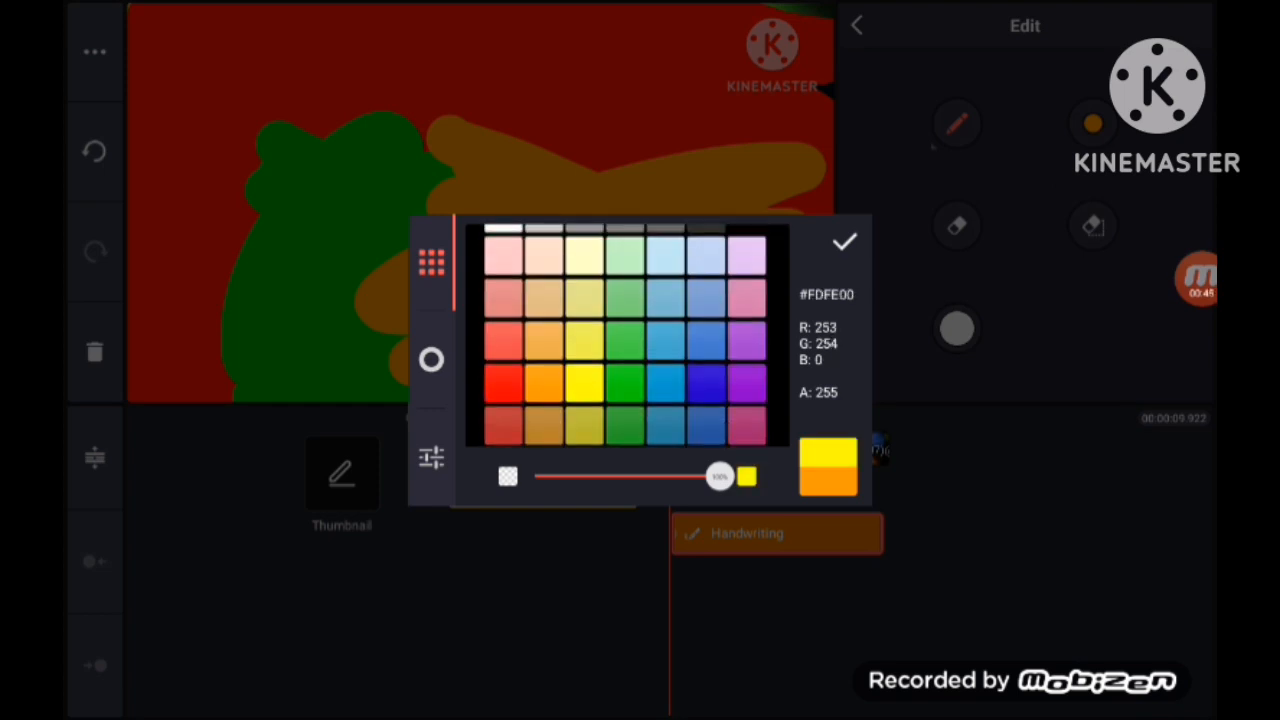
pyautogui.click(844, 242)
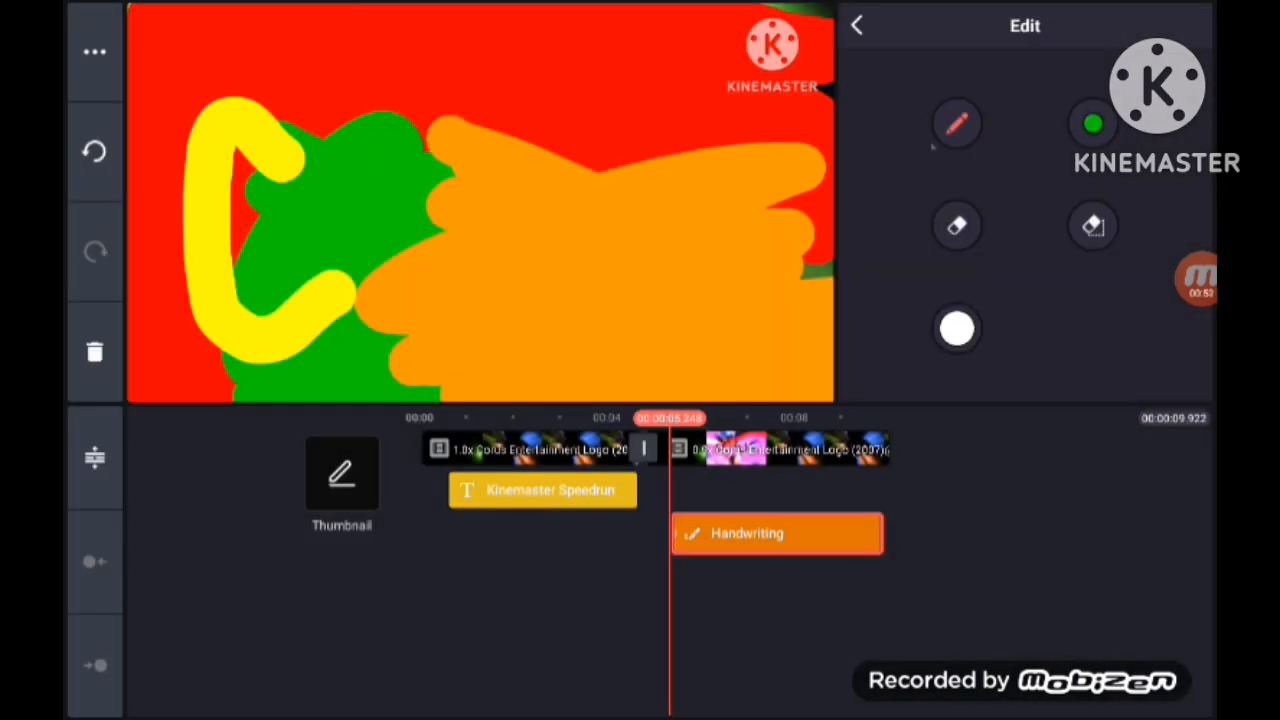
pyautogui.click(956, 328)
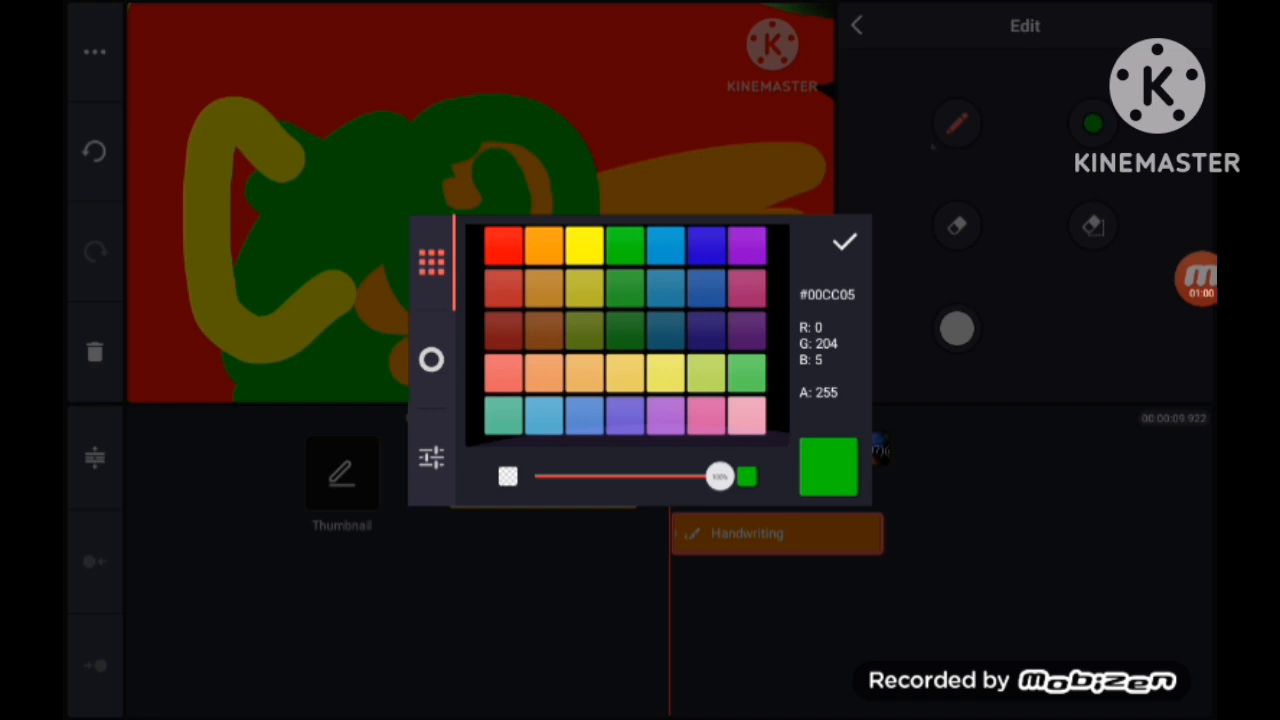
pyautogui.click(844, 242)
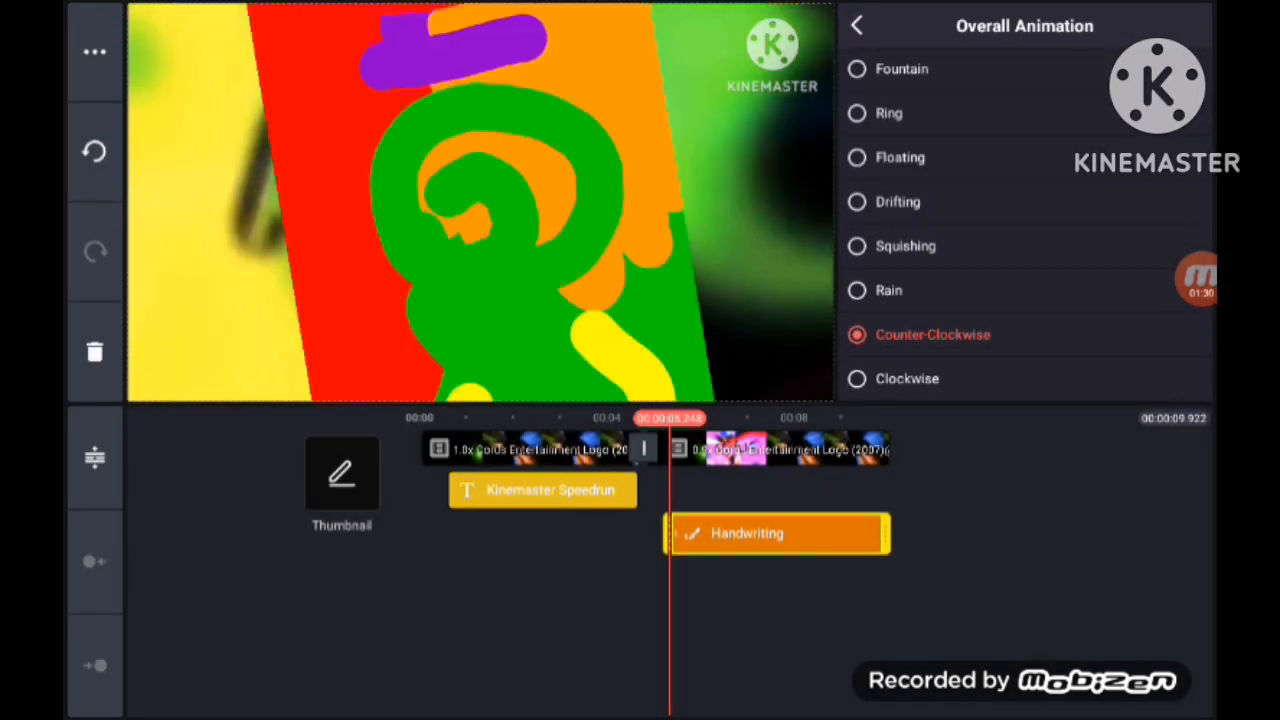
# - Leave the swirl layer and set the second Corus logo clip to 1x speed
pyautogui.click(856, 24)
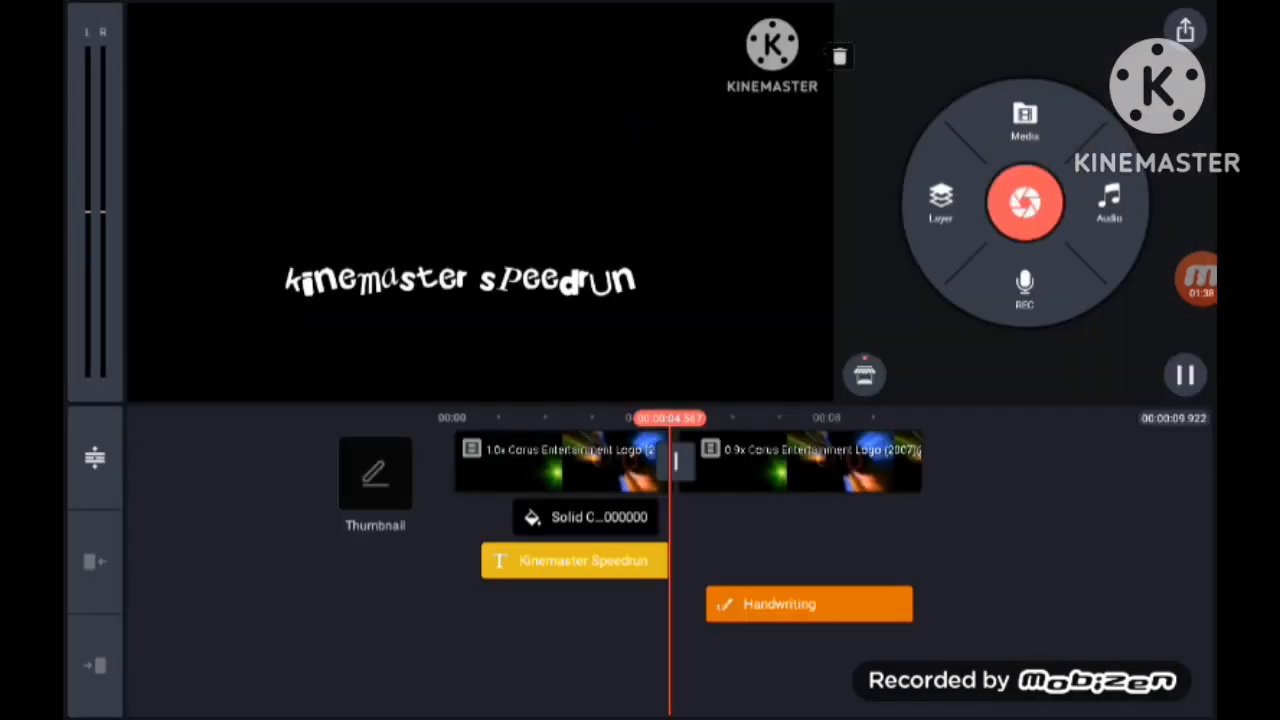
pyautogui.click(800, 462)
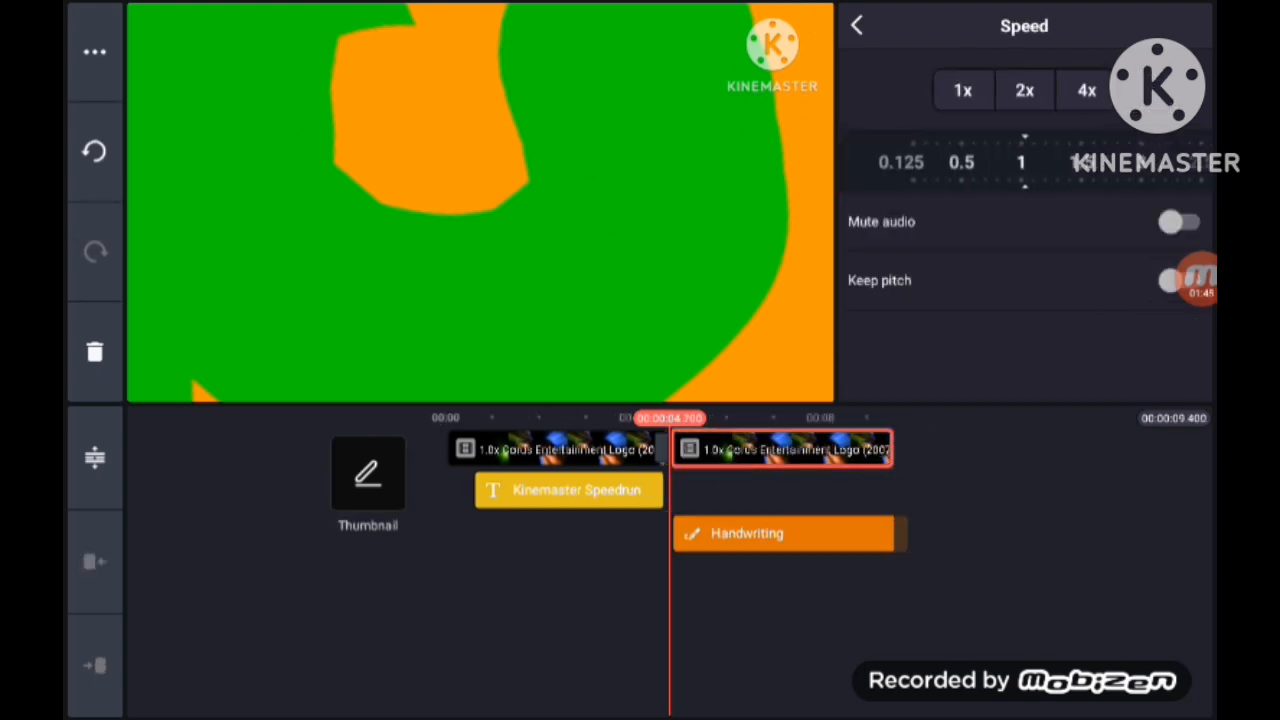
pyautogui.click(856, 24)
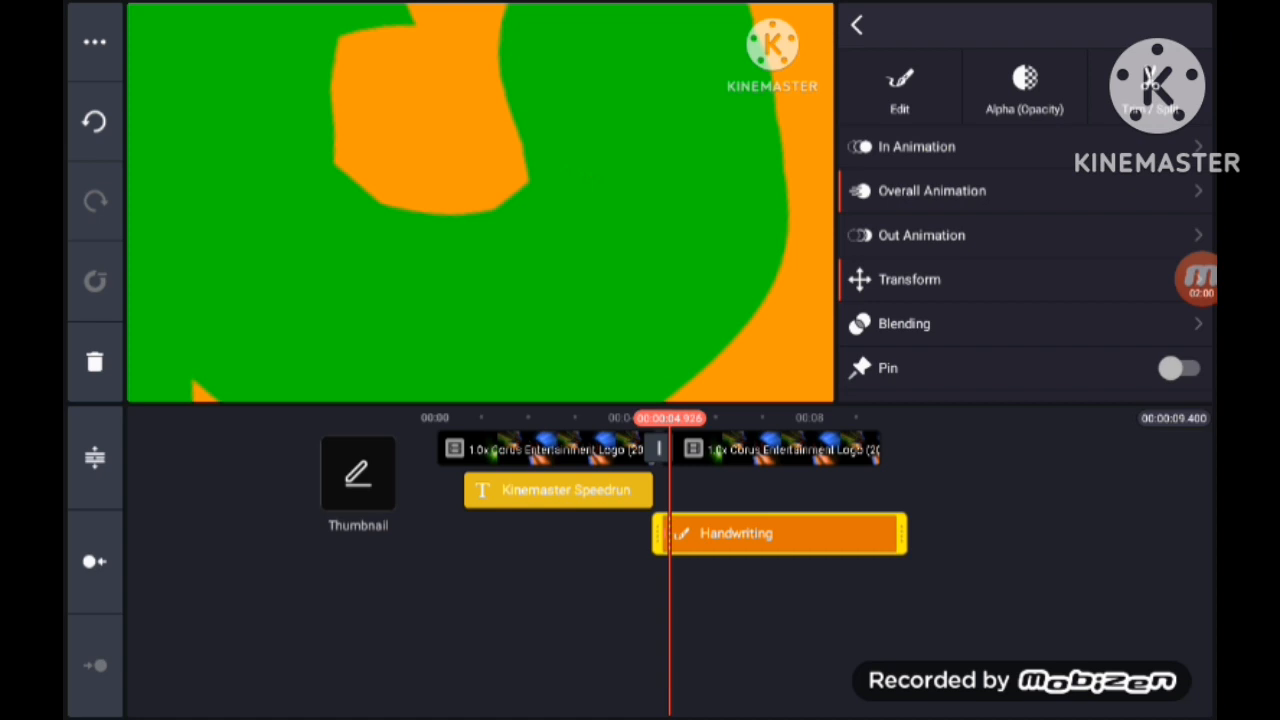
# - Trim the handwriting swirl layer much shorter on the timeline
pyautogui.click(856, 24)
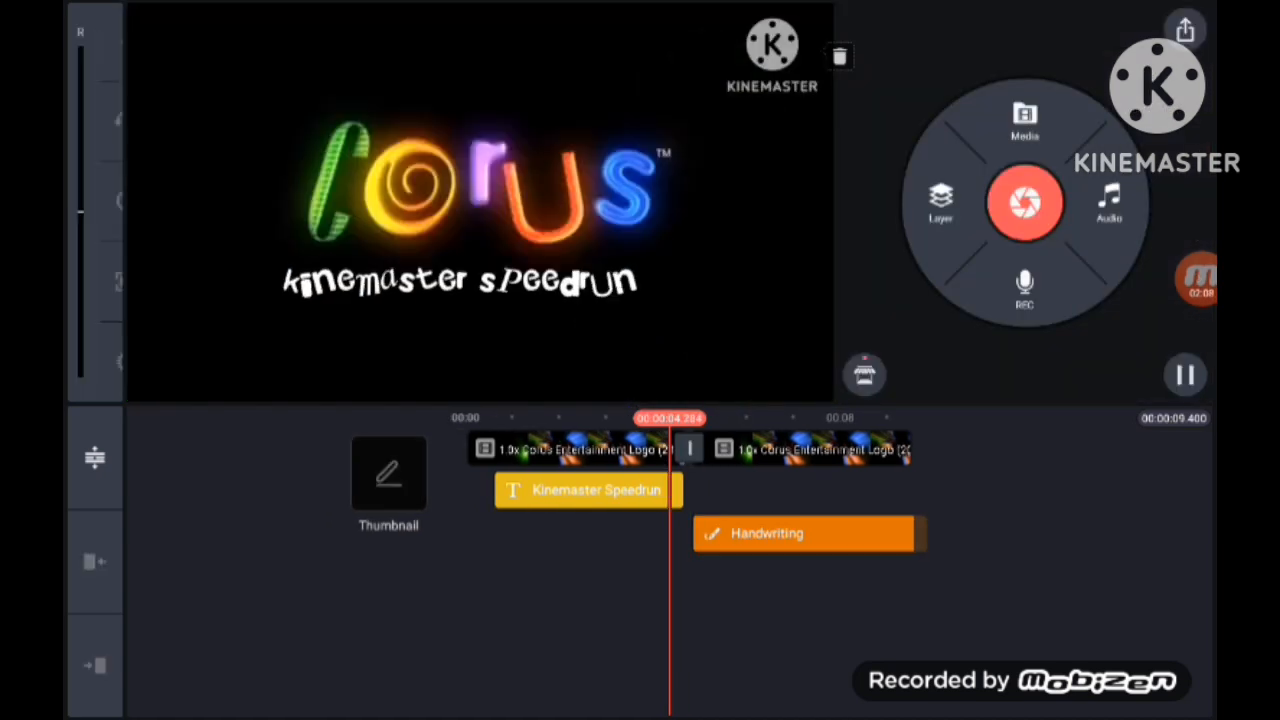
pyautogui.click(800, 532)
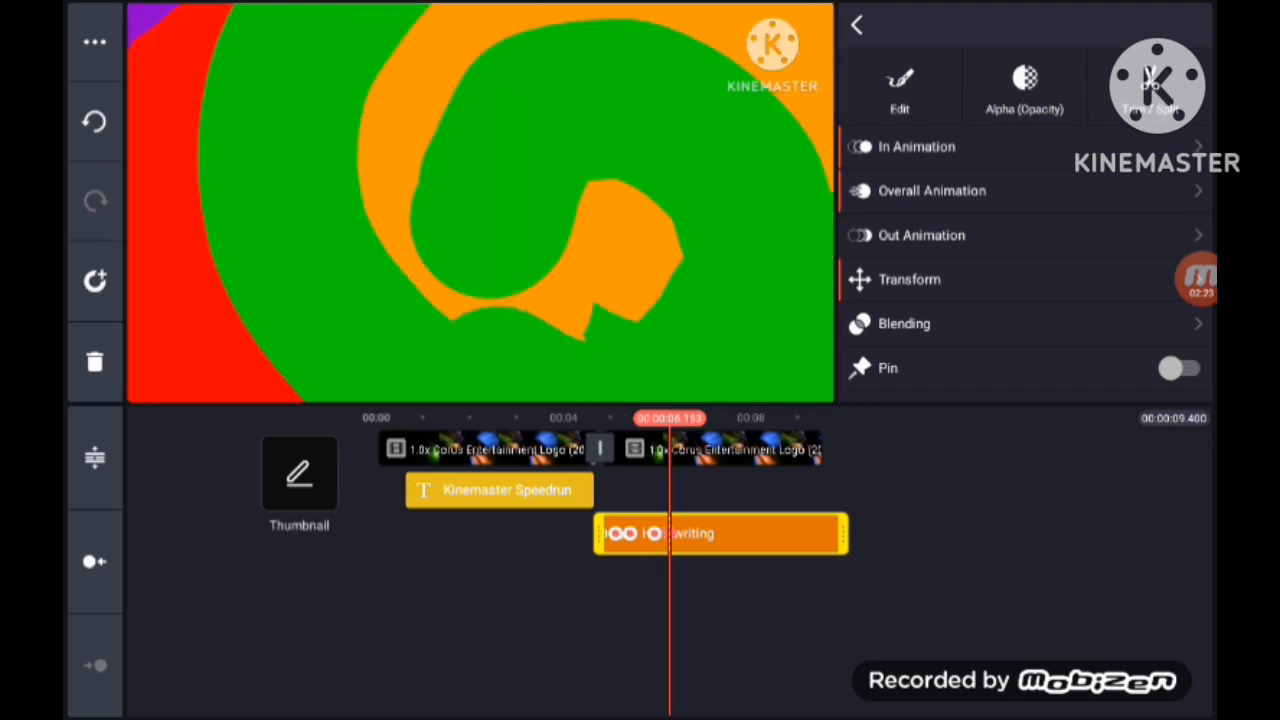
pyautogui.click(1156, 88)
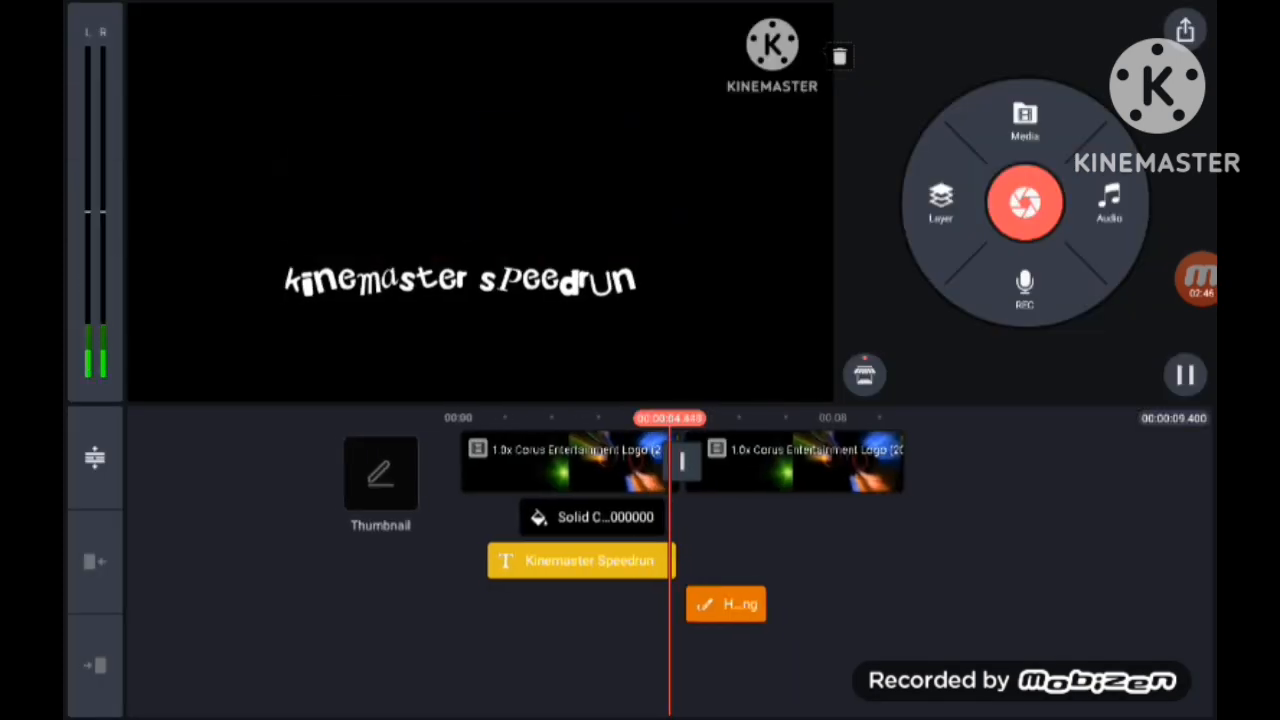
# - Add the Good Vibes 04 effect layer to the timeline
pyautogui.click(940, 200)
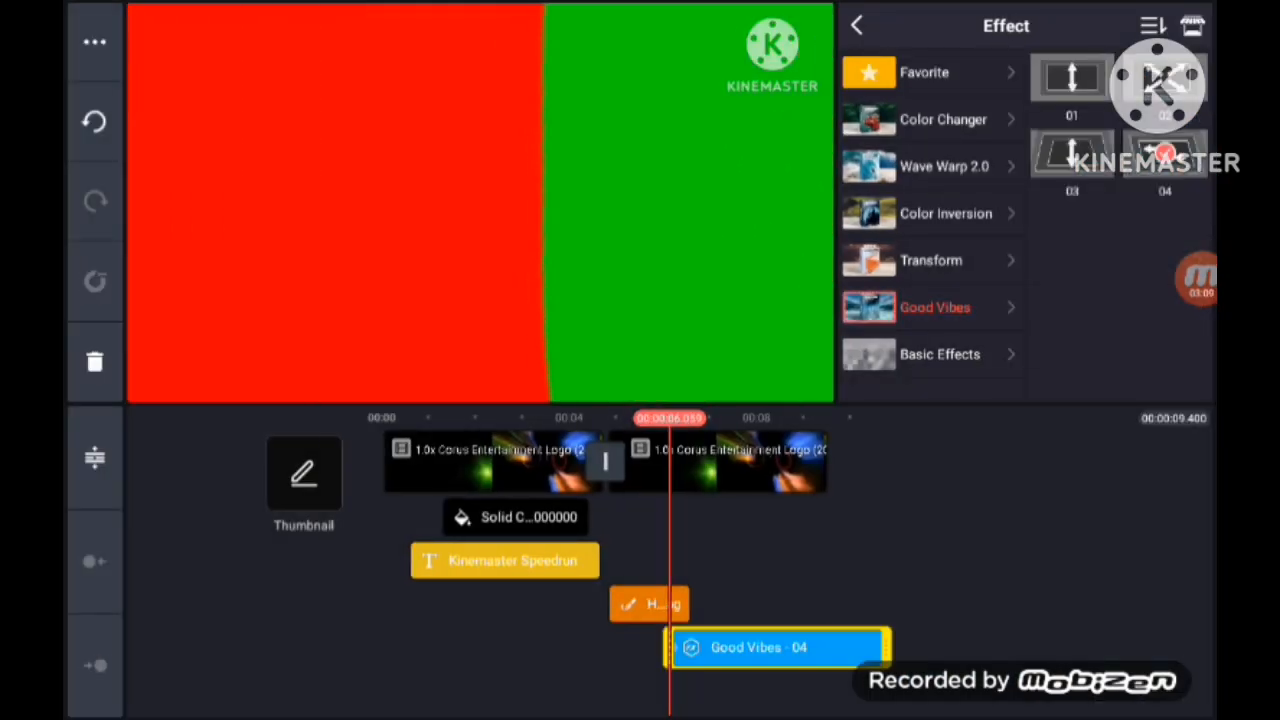
pyautogui.click(760, 648)
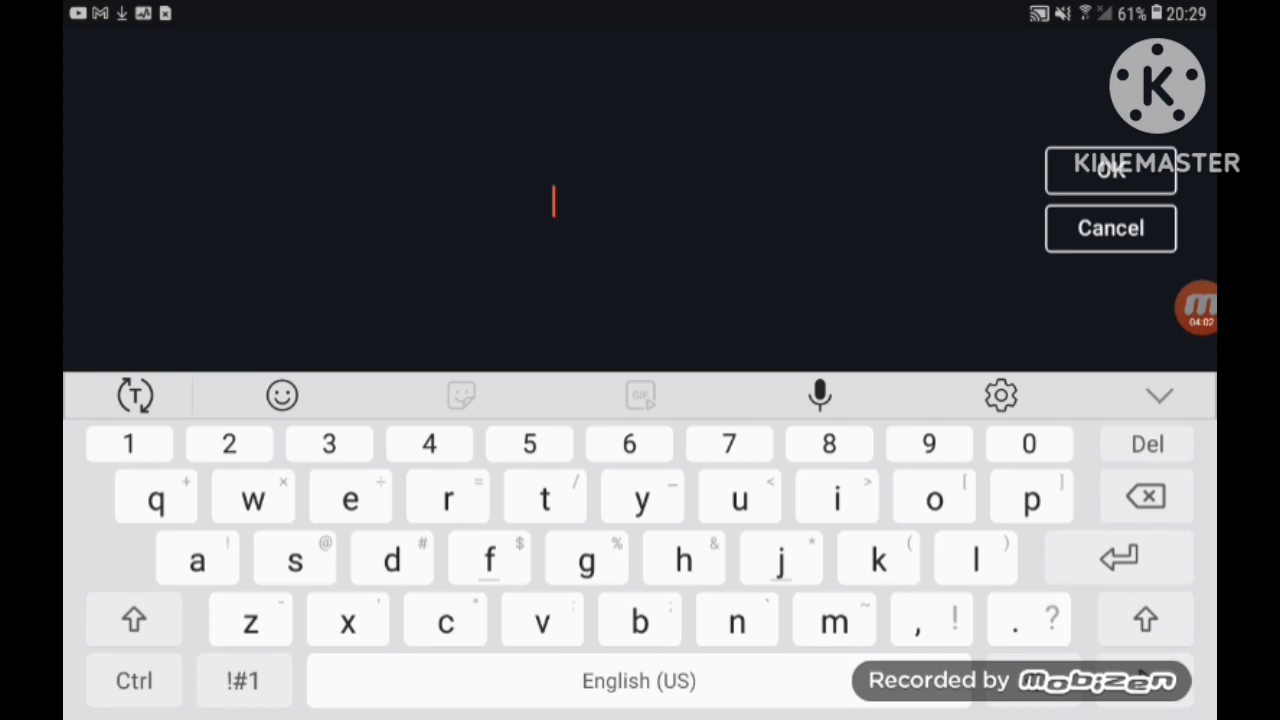
# - Confirm the C letter layer and add a yellow o as its own text layer
pyautogui.click(1110, 170)
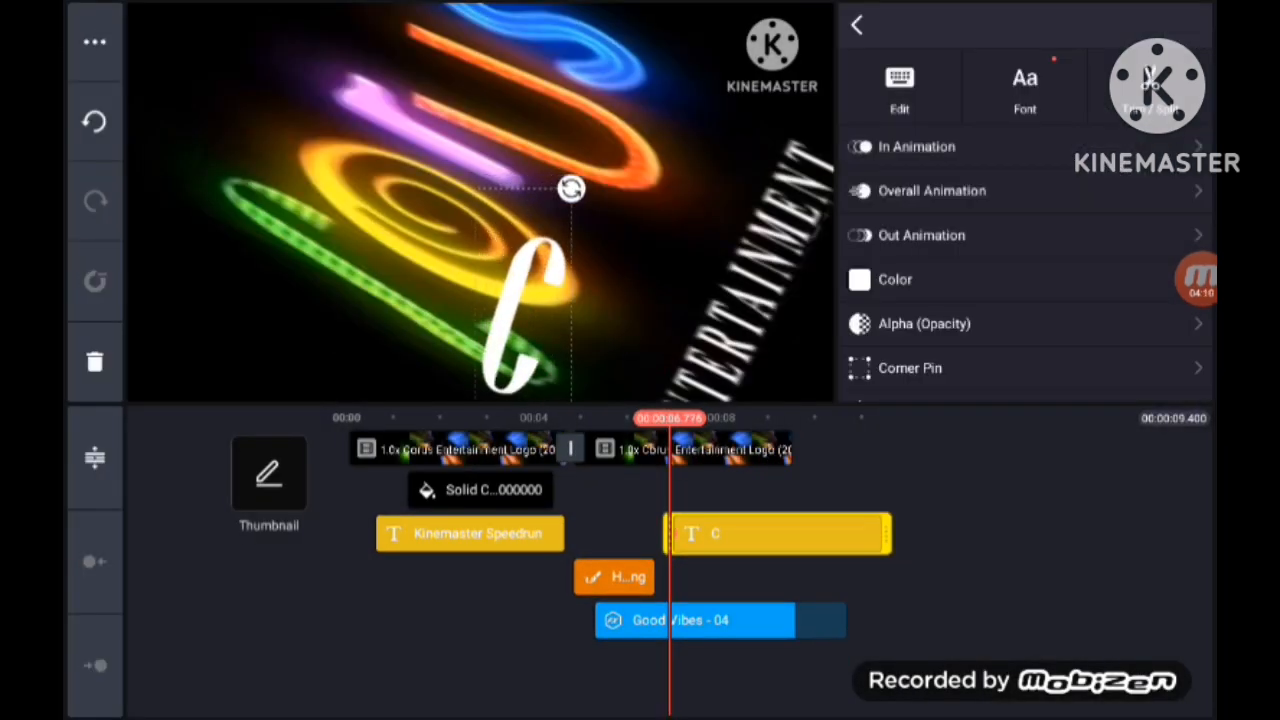
pyautogui.click(916, 146)
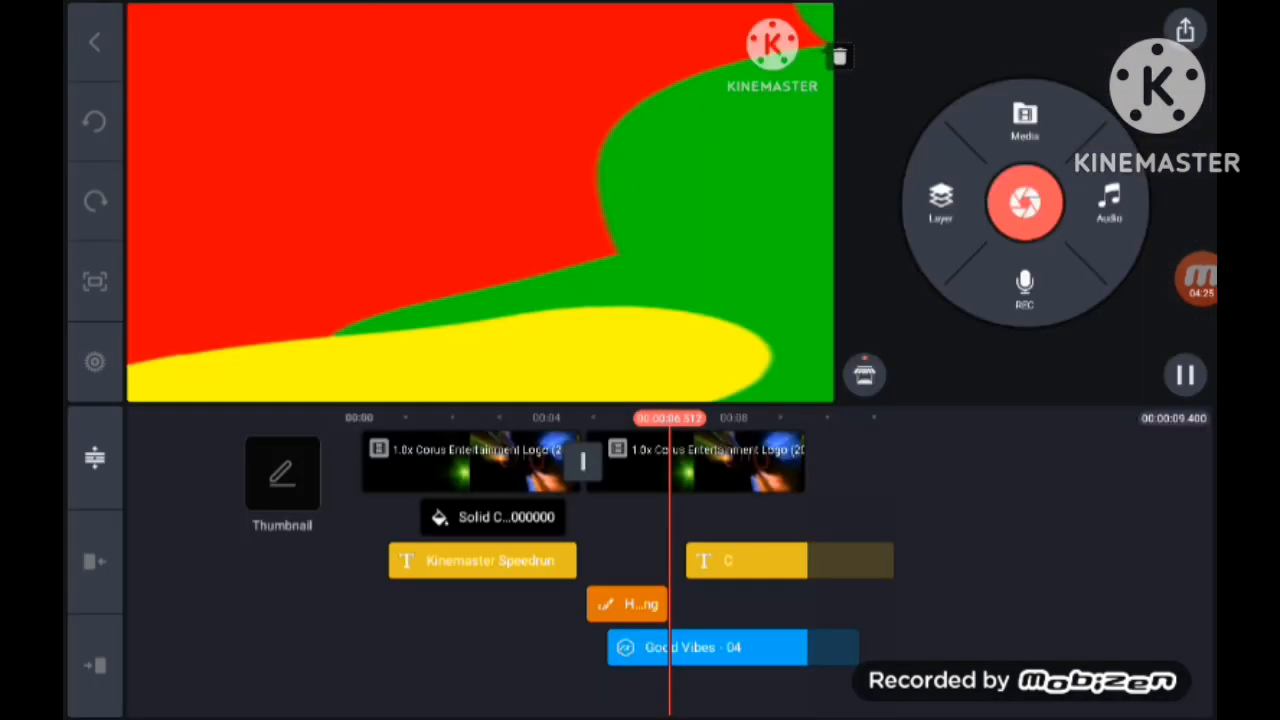
pyautogui.click(744, 560)
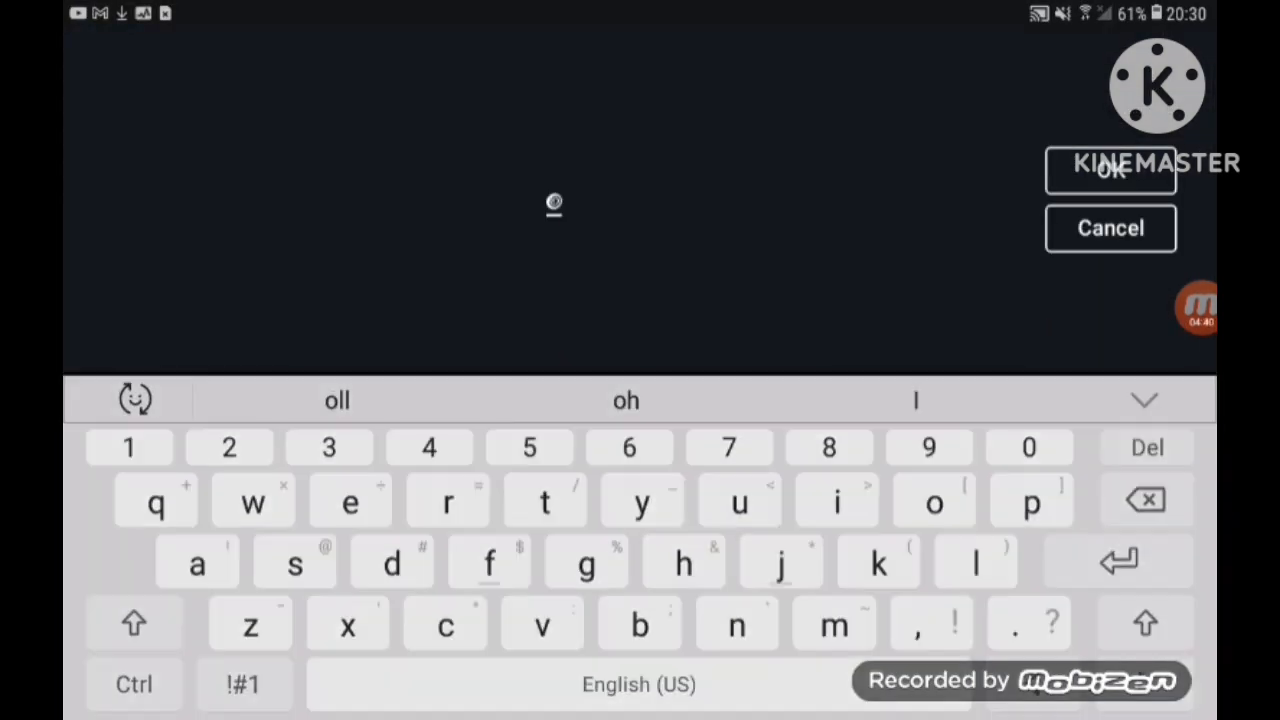
pyautogui.click(1110, 170)
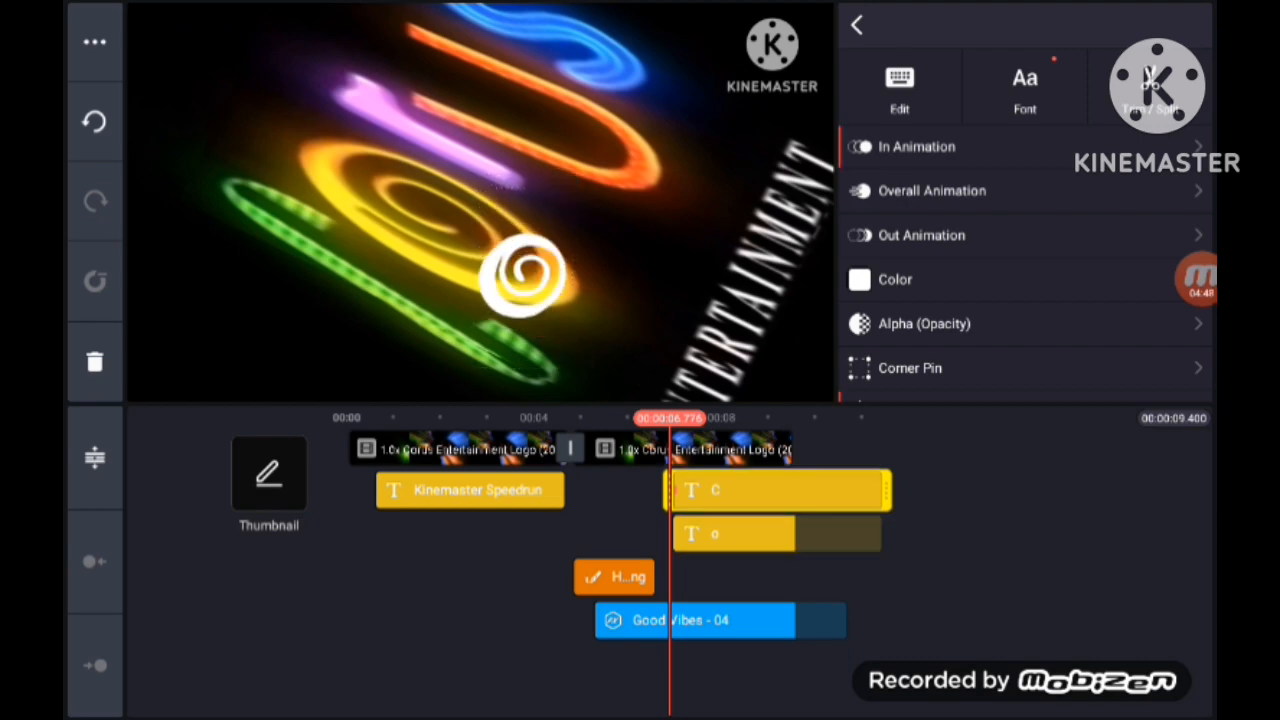
pyautogui.click(778, 532)
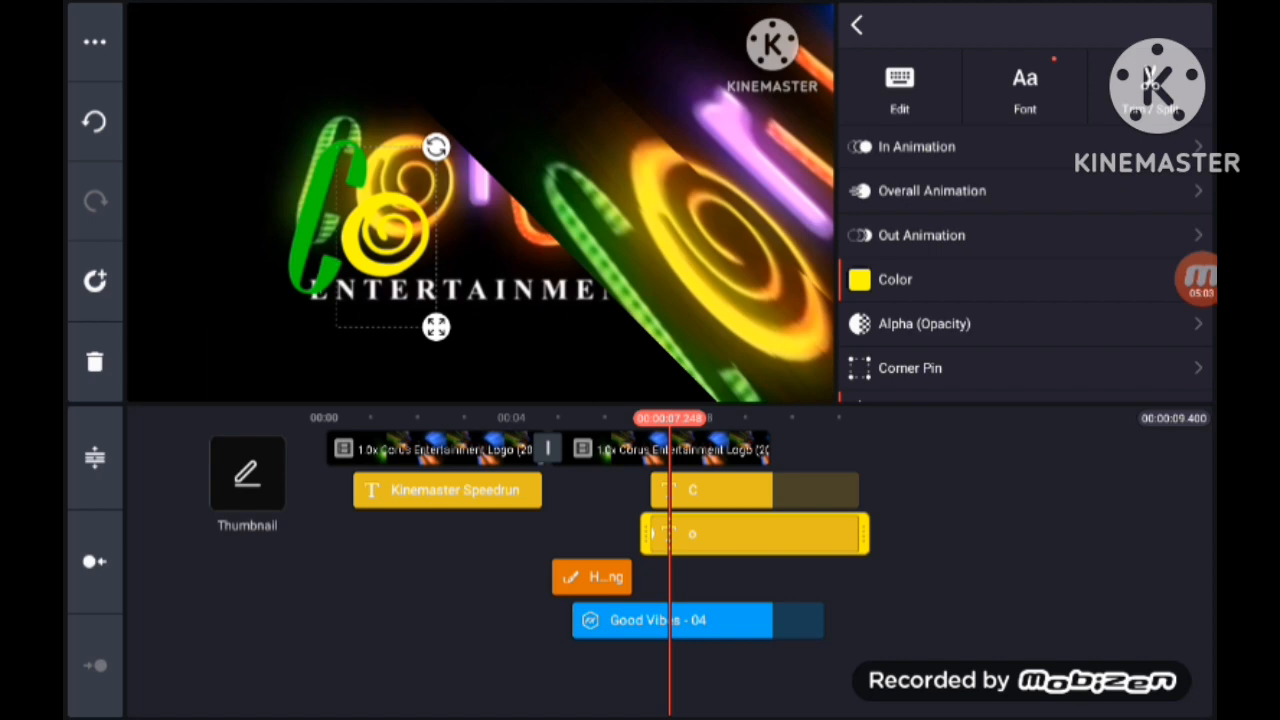
# - Add a new text layer for the letter r and colour it purple
pyautogui.click(856, 24)
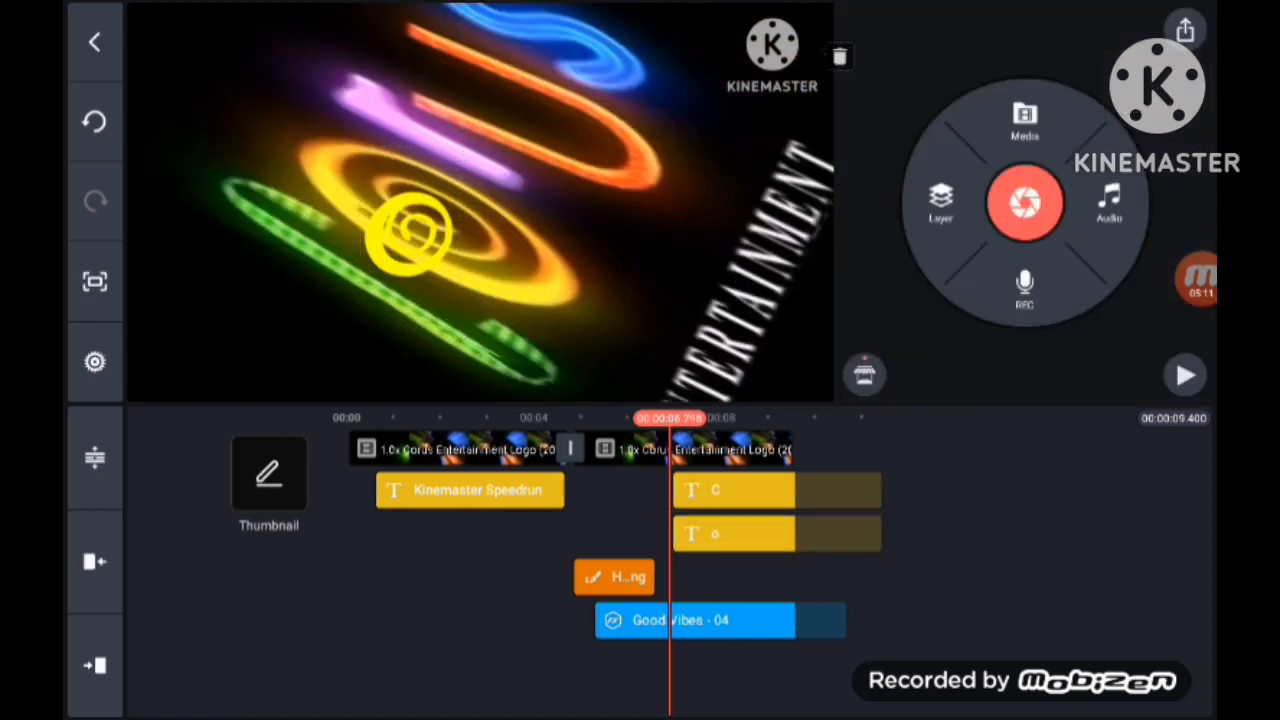
pyautogui.click(778, 532)
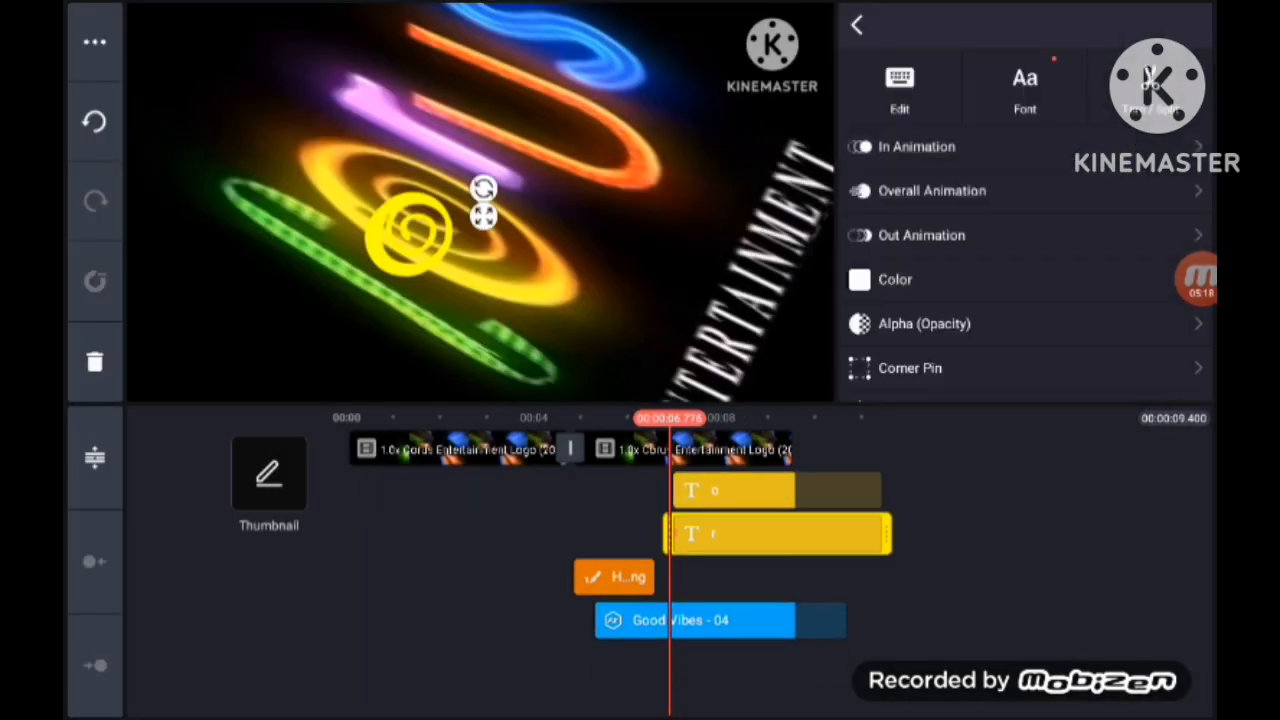
pyautogui.click(894, 280)
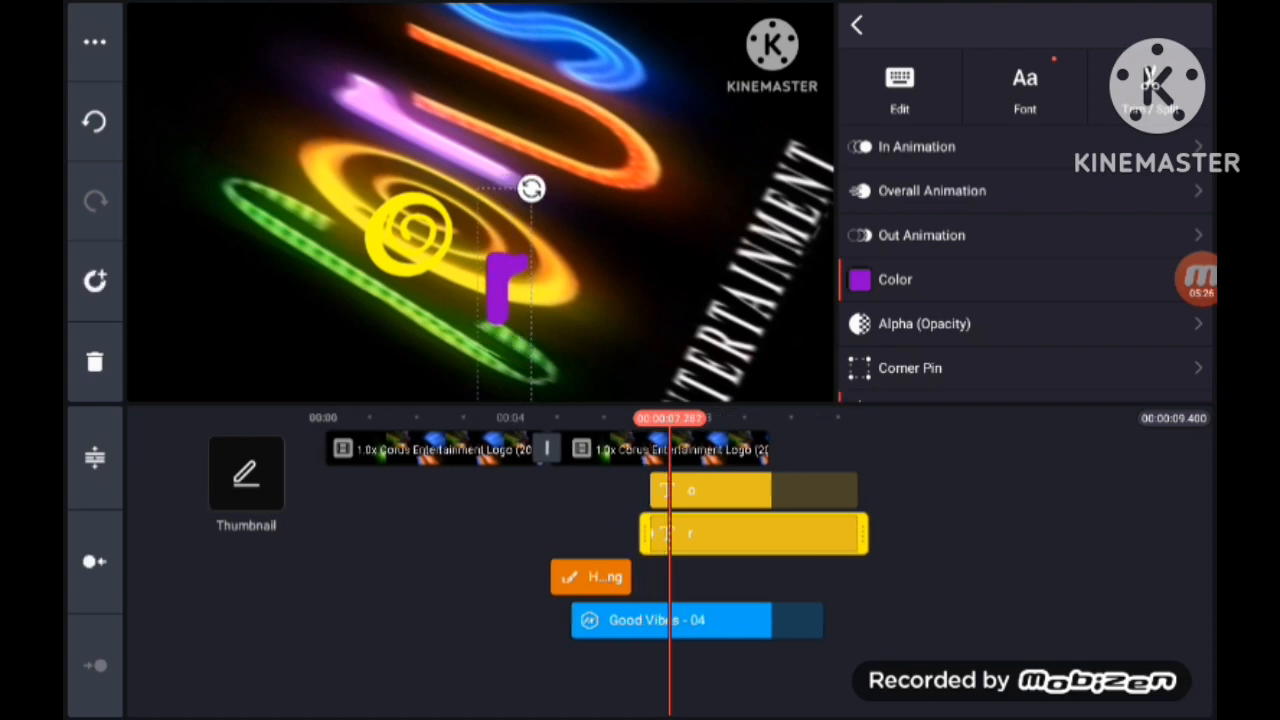
# - Colour the u letter red and the s letter blue
pyautogui.click(856, 24)
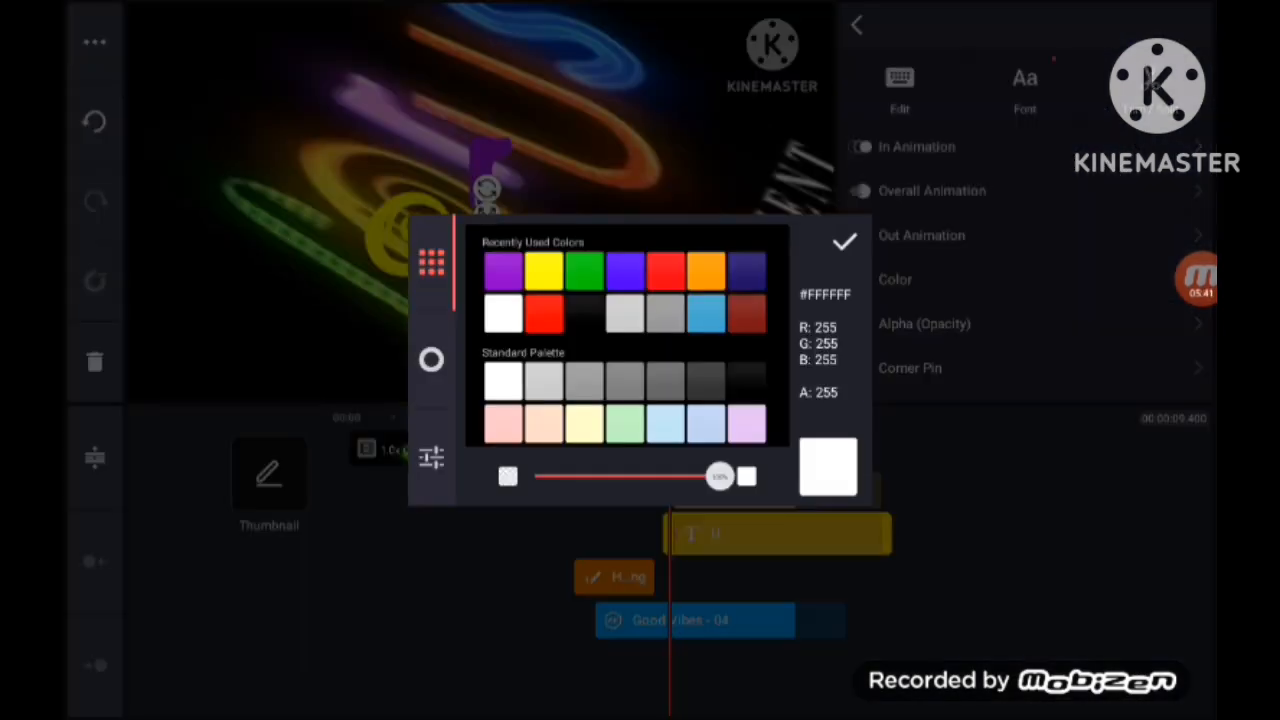
pyautogui.click(844, 240)
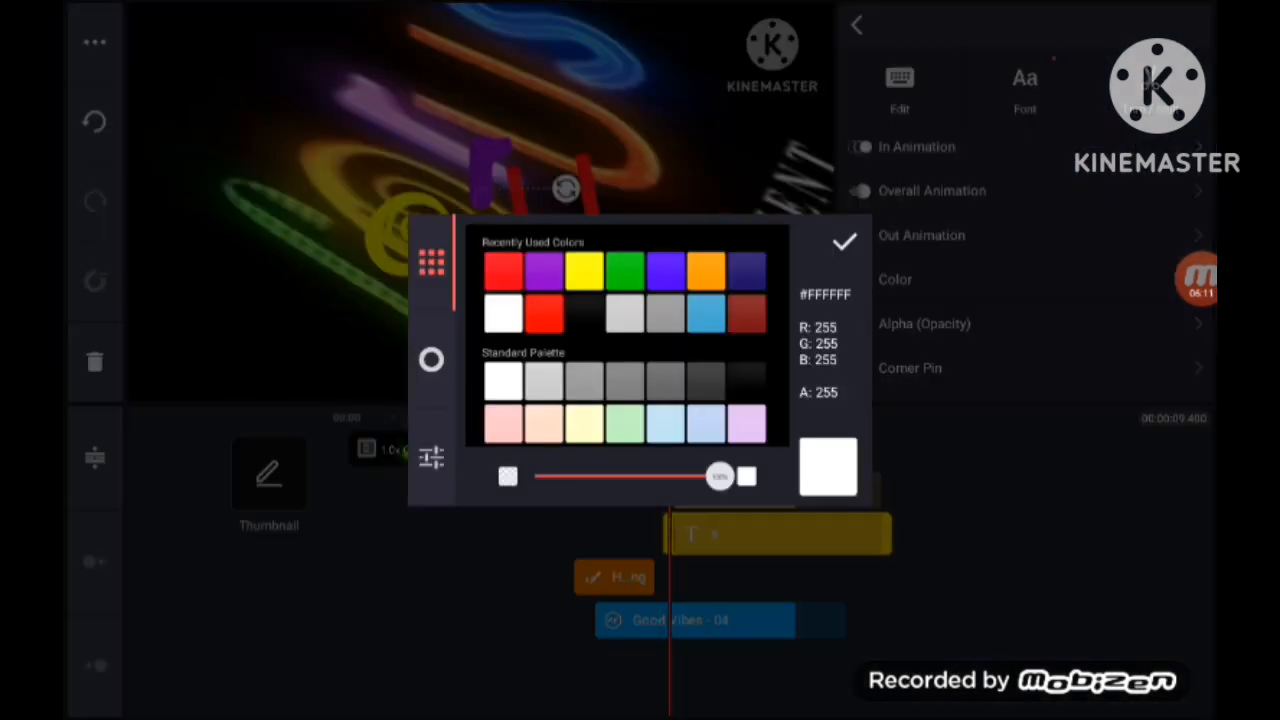
pyautogui.click(844, 242)
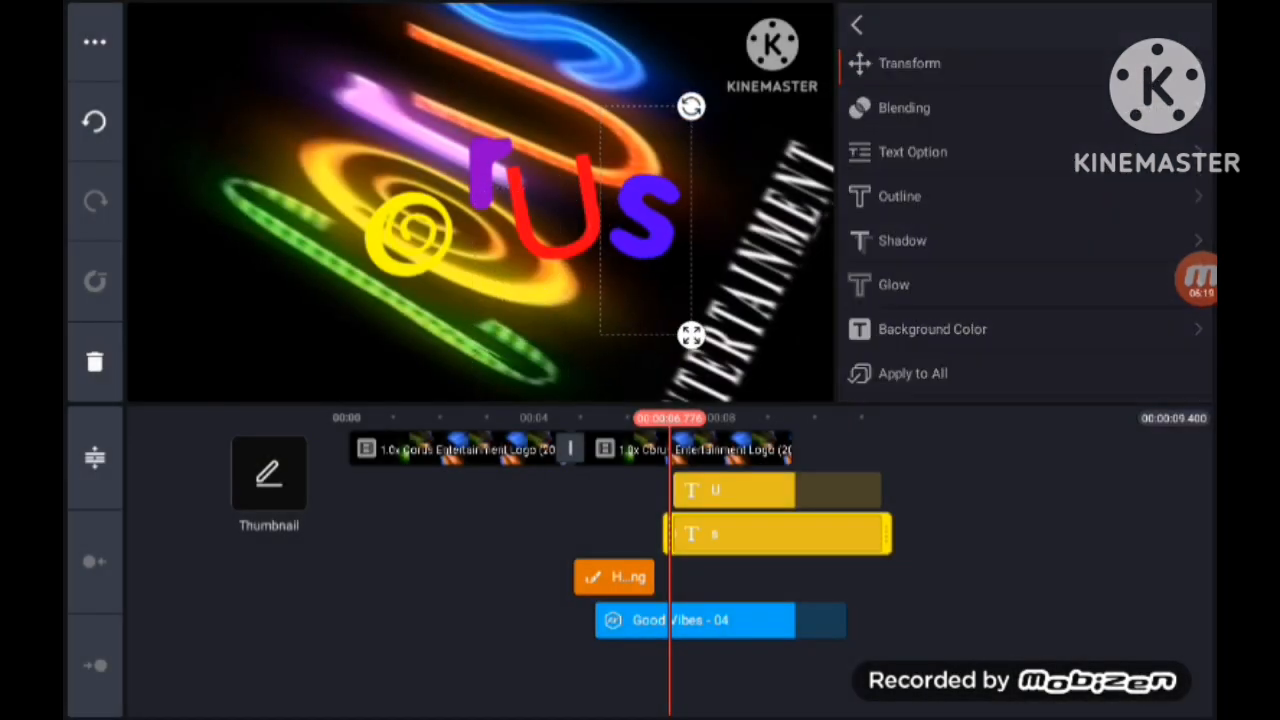
# - Give the Corus letters a yellow glow
pyautogui.click(892, 284)
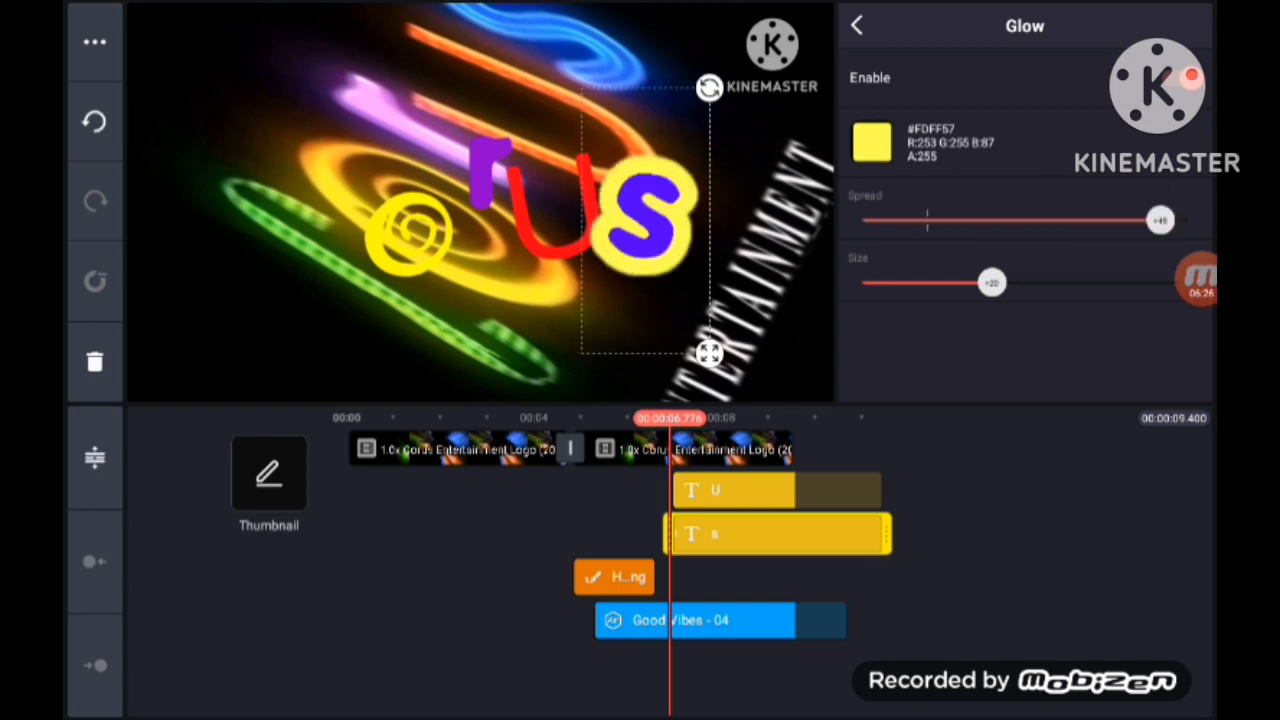
pyautogui.click(872, 142)
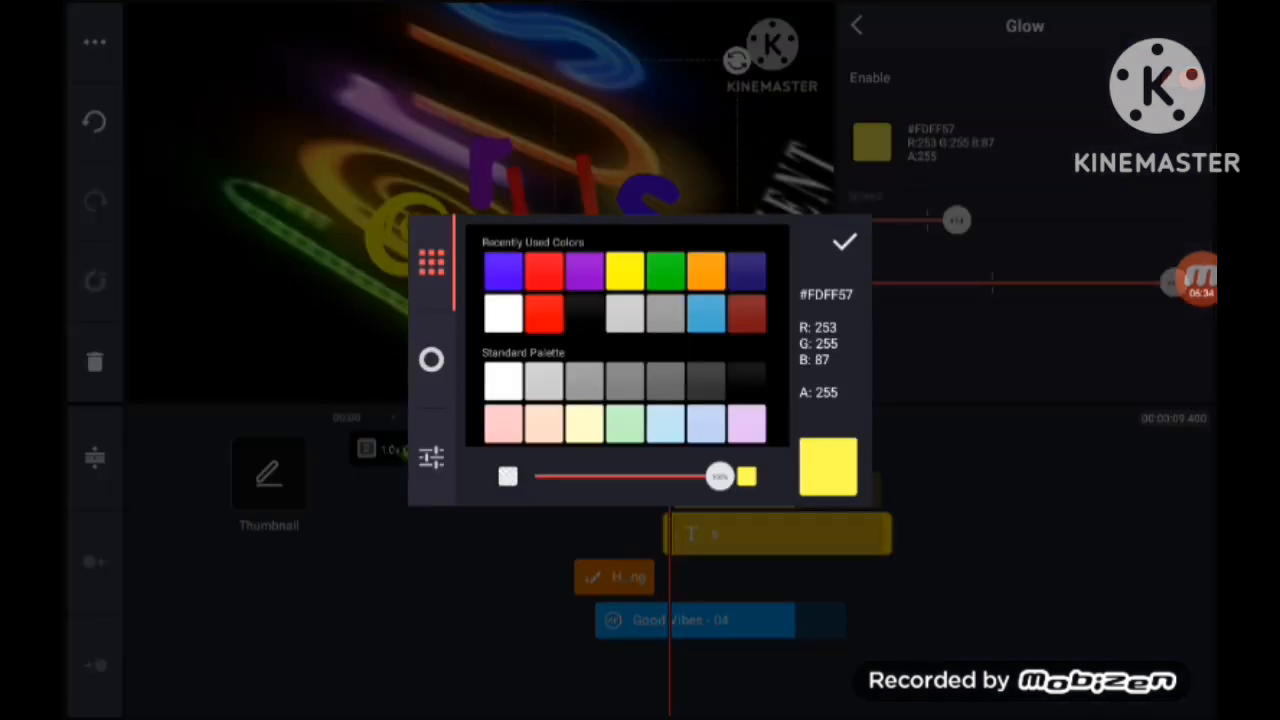
pyautogui.click(844, 240)
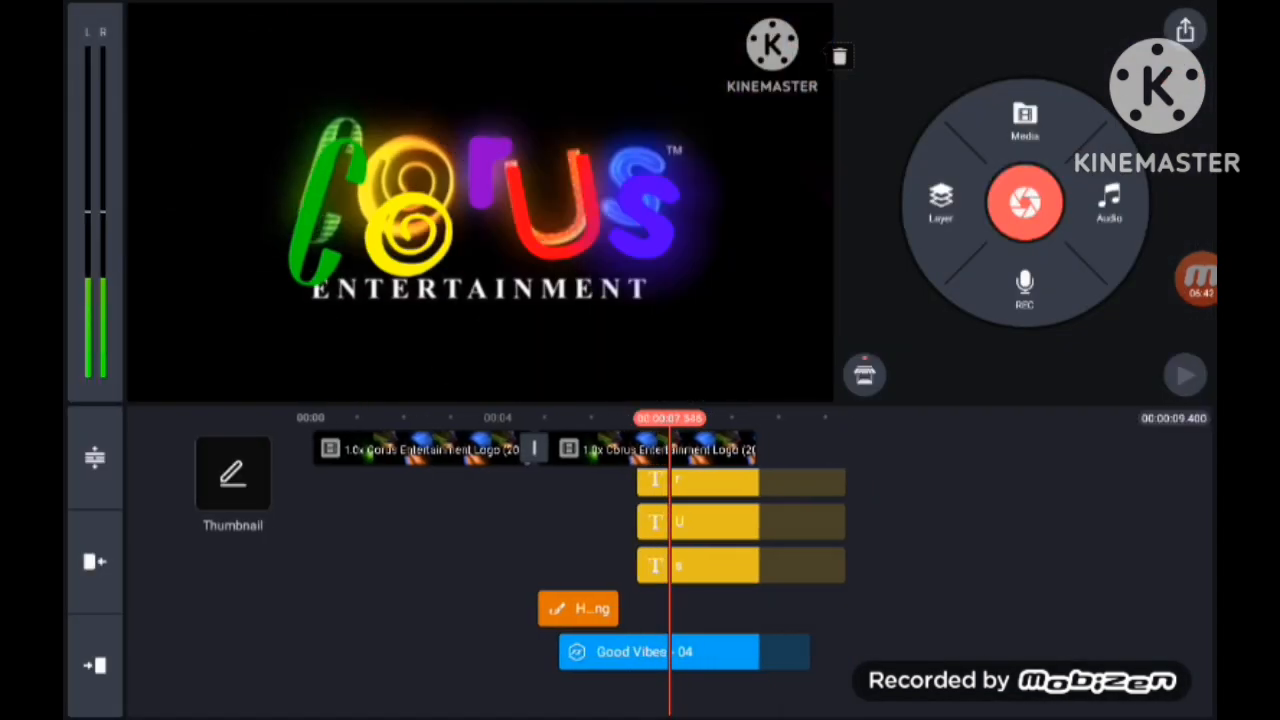
# - Add a text layer reading ENTERTAINMENT, correcting its wording
pyautogui.click(1024, 120)
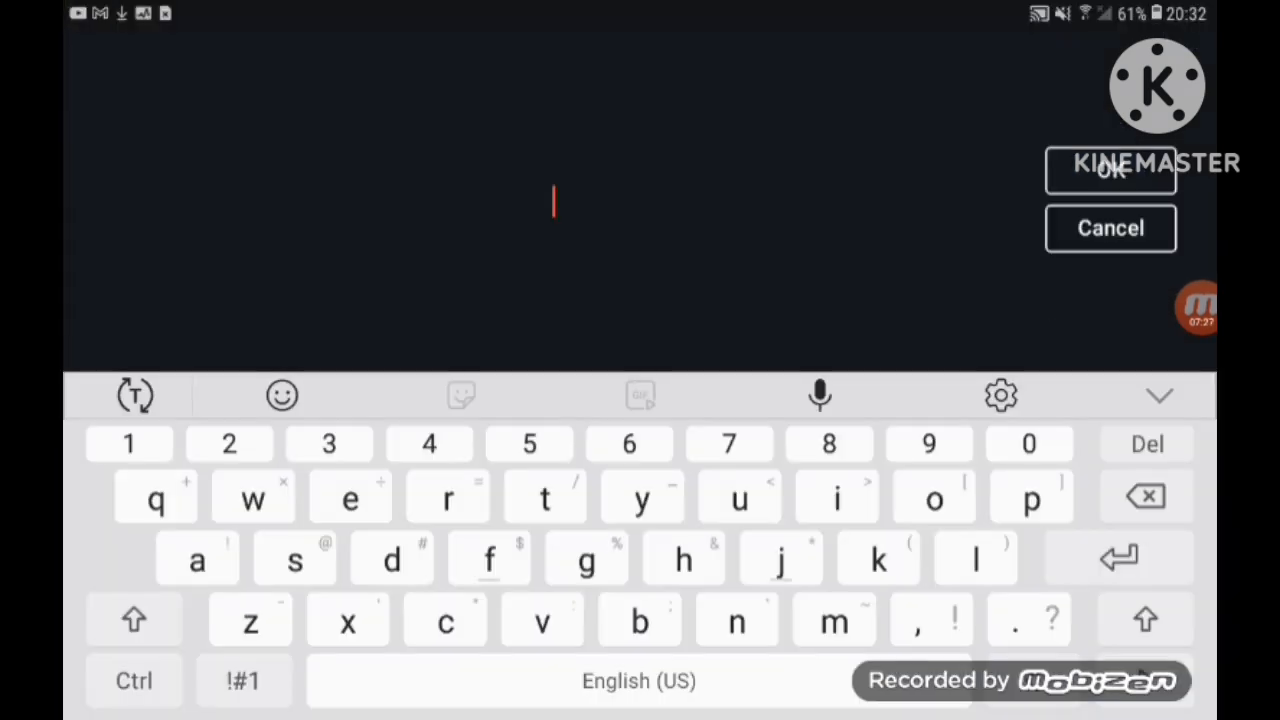
pyautogui.click(1110, 170)
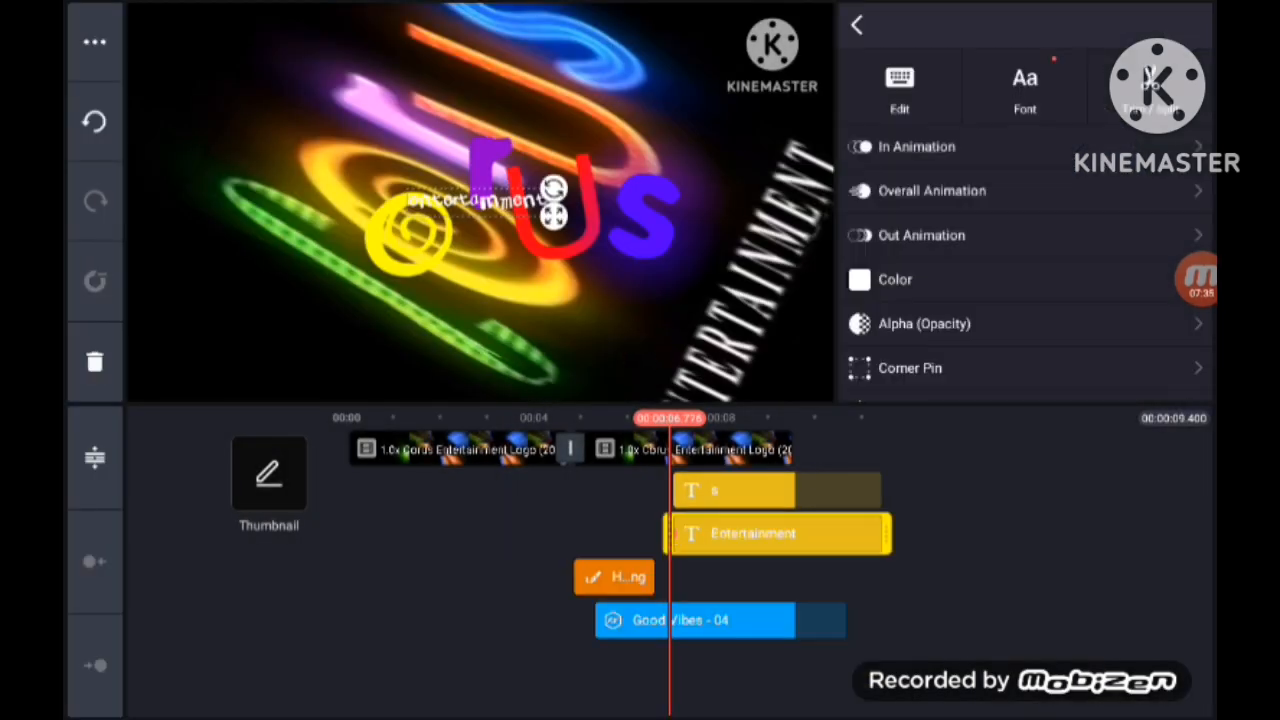
pyautogui.click(1024, 88)
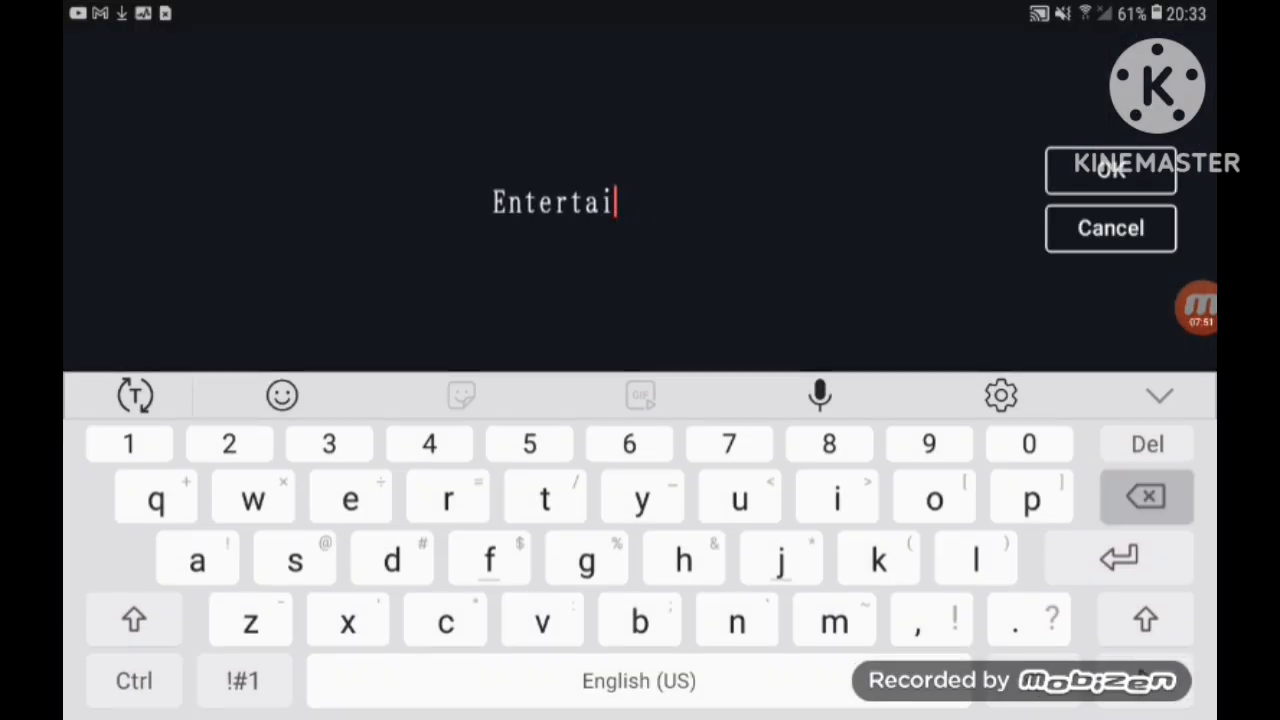
pyautogui.click(1110, 170)
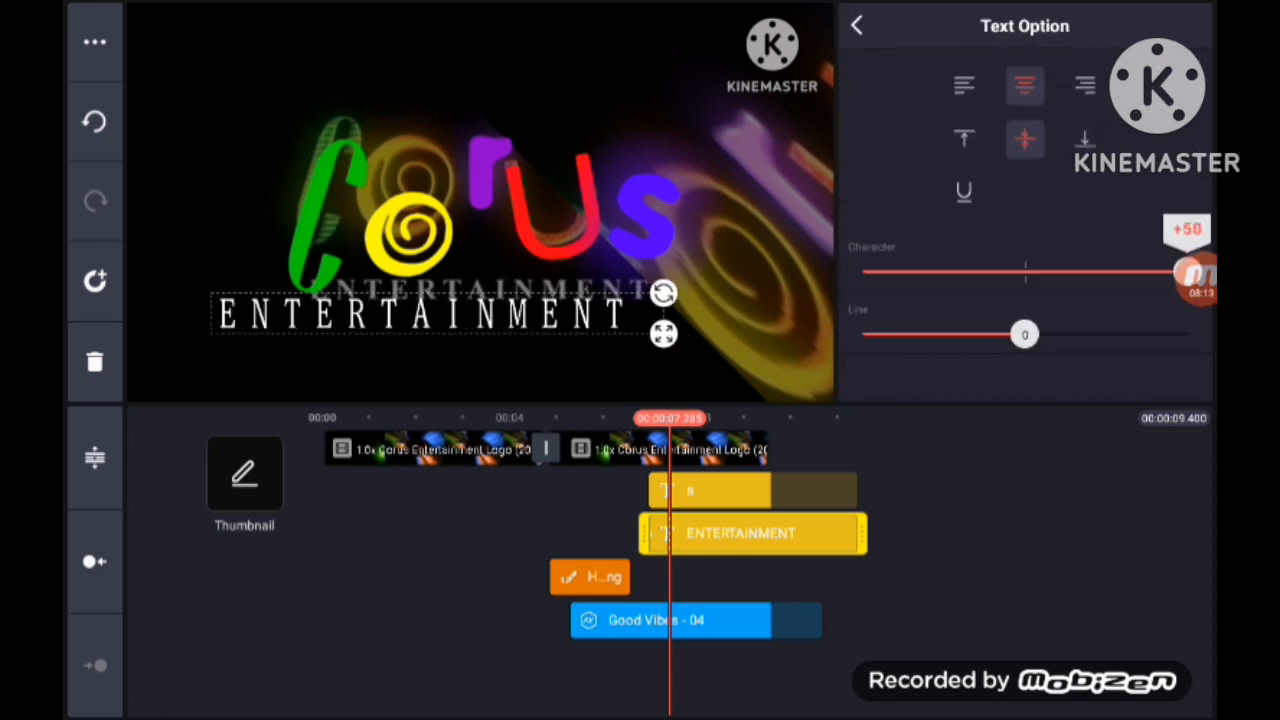
# - Space ENTERTAINMENT at +50 beneath Corus and play back the logo animation
pyautogui.click(856, 24)
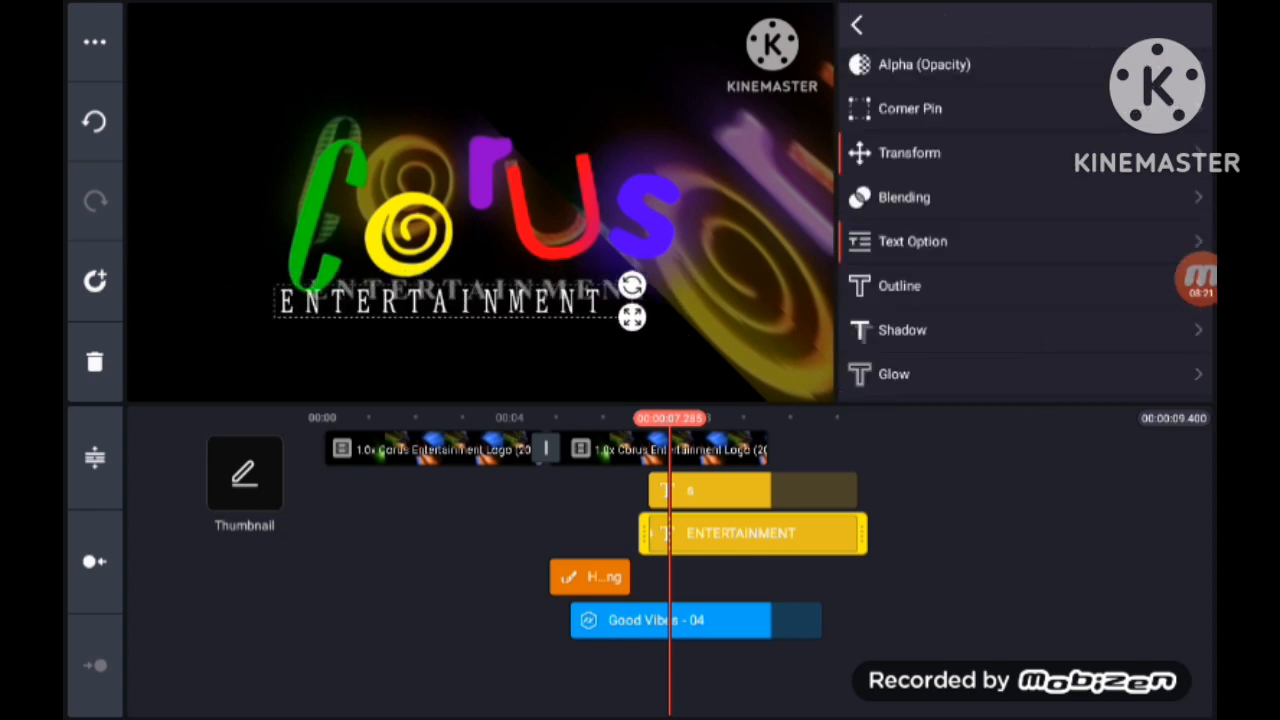
pyautogui.click(856, 24)
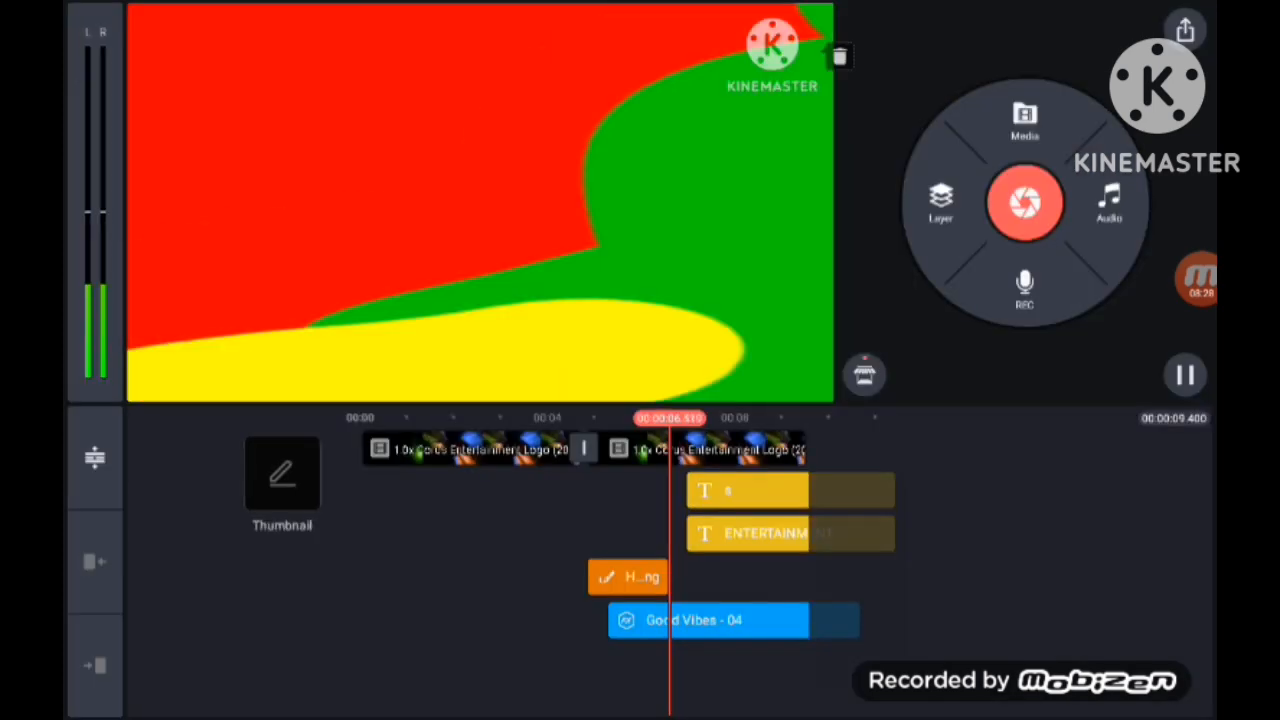